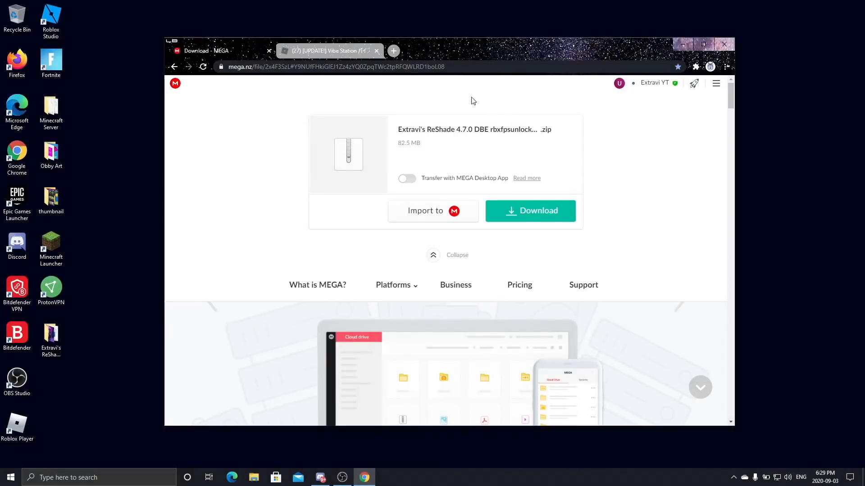
# Download the Extravi's ReShade 4.7.0 DBE zip from the MEGA file page
pyautogui.click(335, 65)
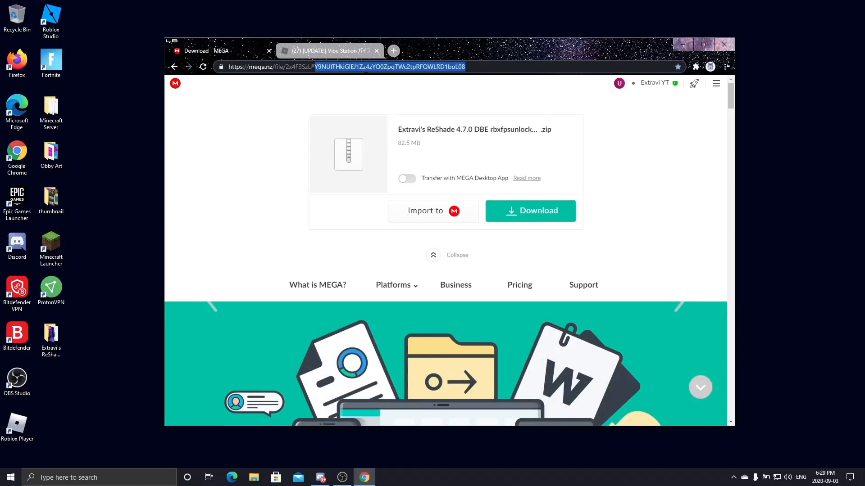
pyautogui.click(529, 211)
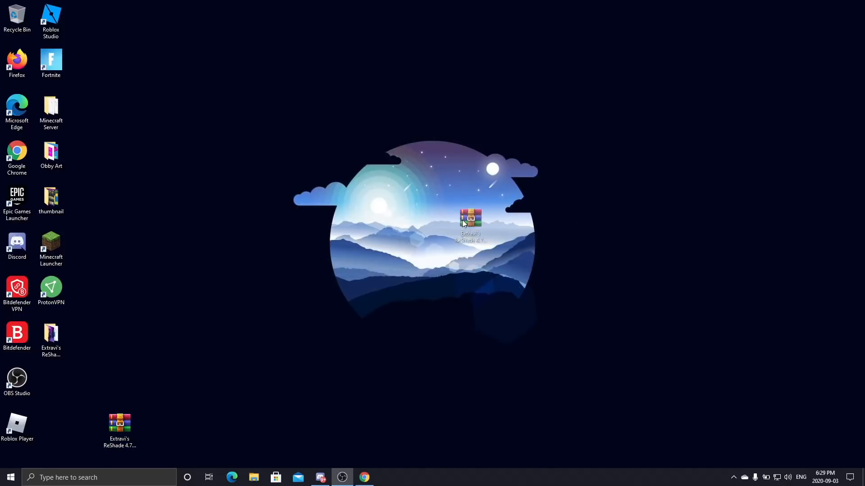
# Open the downloaded zip and extract the Extravi's ReShade folder from WinRAR
pyautogui.doubleClick(470, 218)
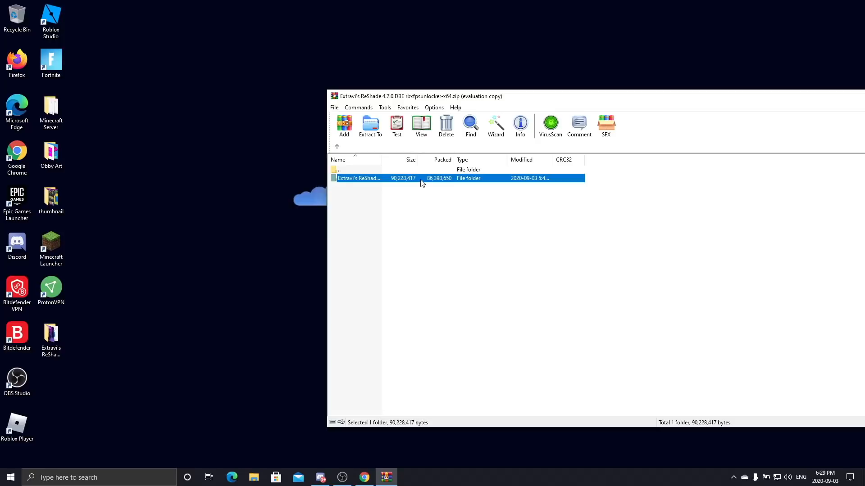
pyautogui.click(370, 126)
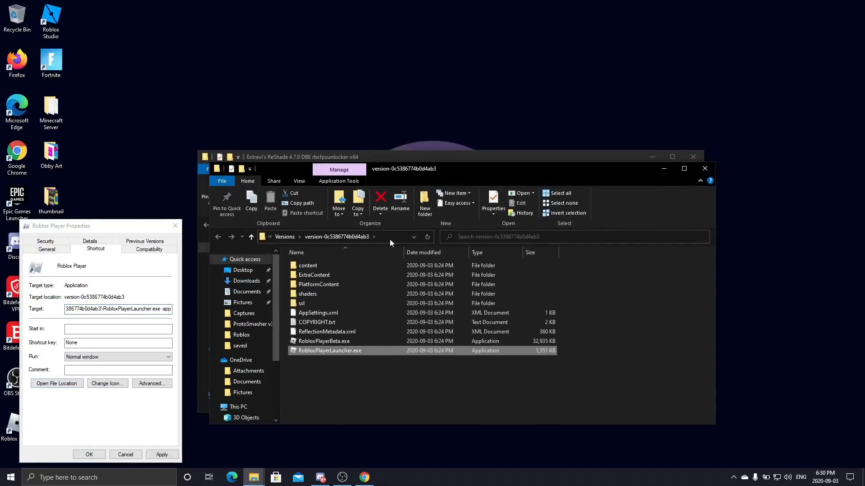
# Open the Roblox Player file location to reach the version-0c5386774b0d4ab3 folder
pyautogui.click(336, 237)
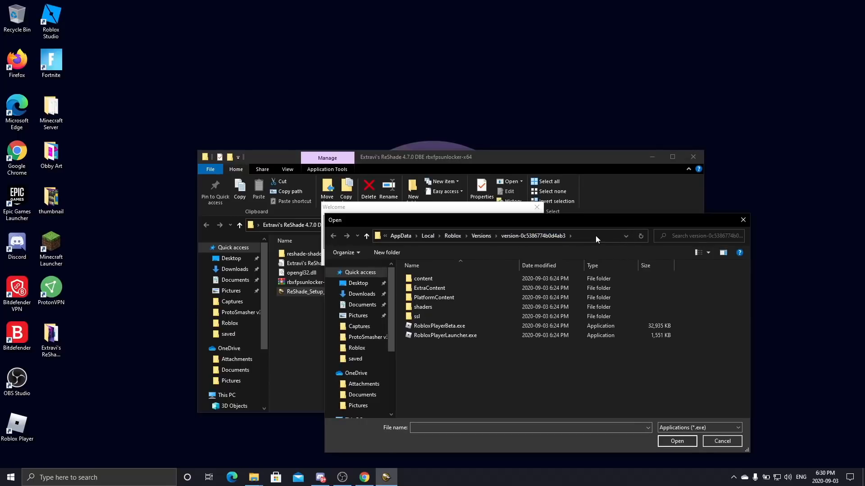
# Install ReShade into RobloxPlayerBeta.exe using OpenGL with all bundled effect files unchecked, then dismiss the Succeeded window
pyautogui.click(439, 326)
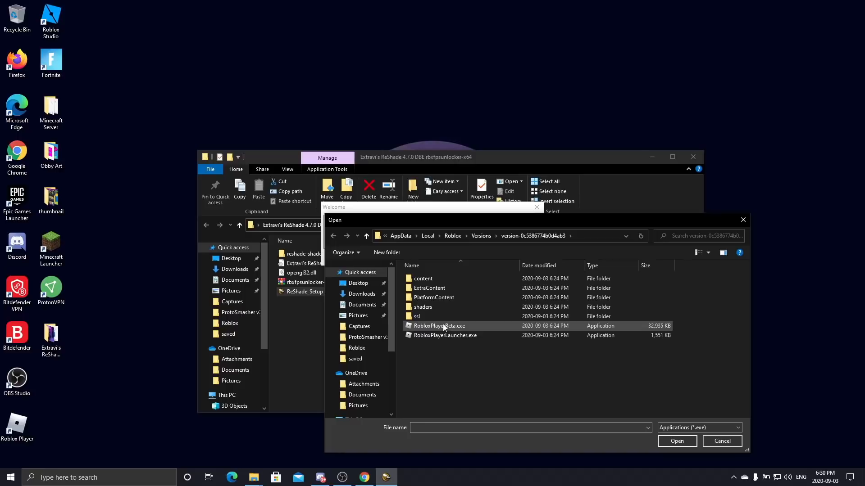
pyautogui.click(676, 441)
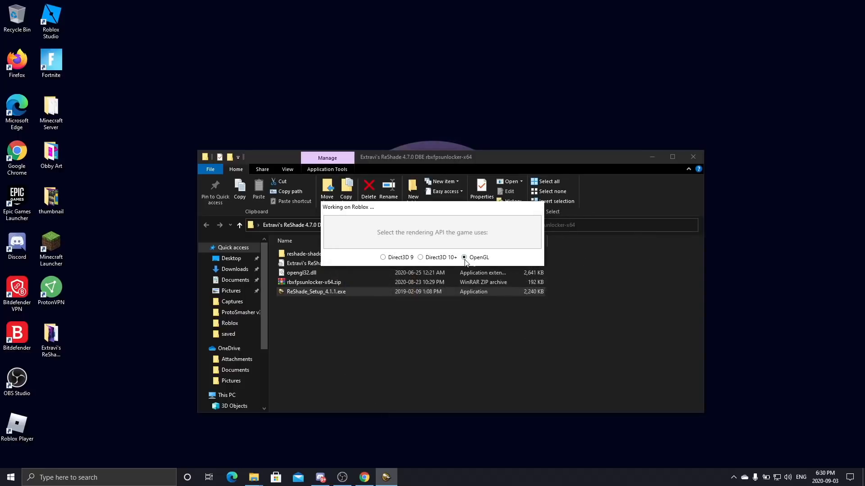
pyautogui.click(462, 256)
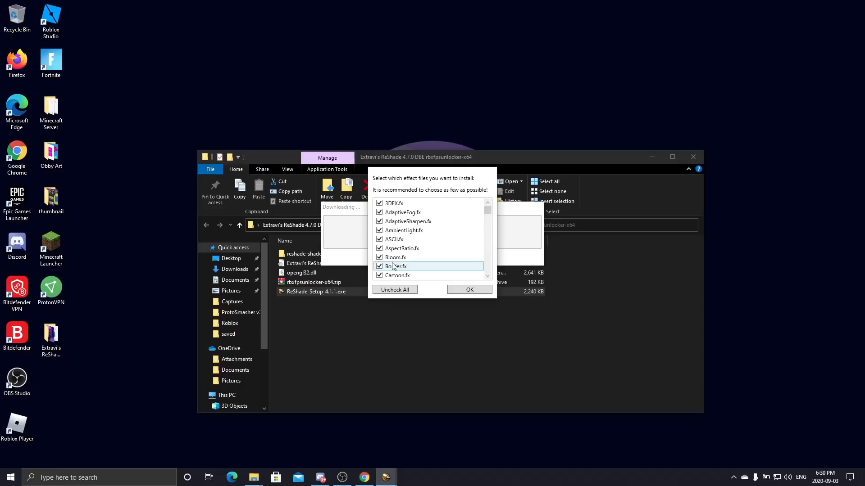
pyautogui.click(395, 289)
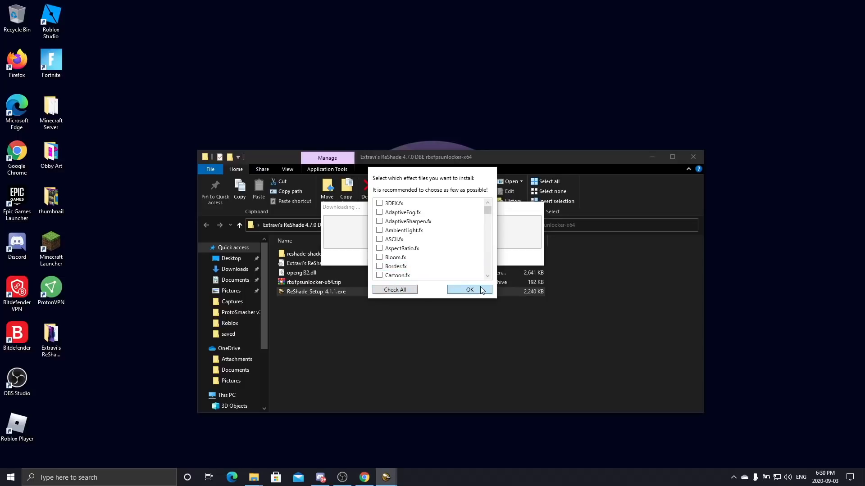
pyautogui.click(469, 289)
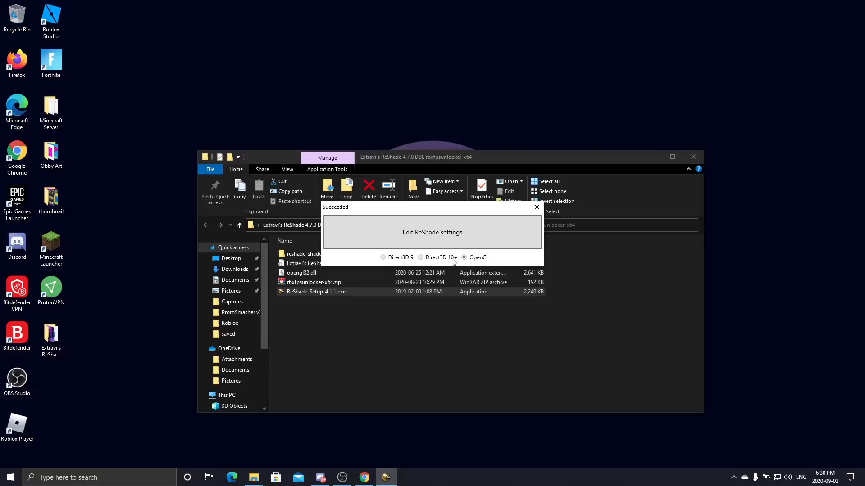
pyautogui.moveTo(542, 215)
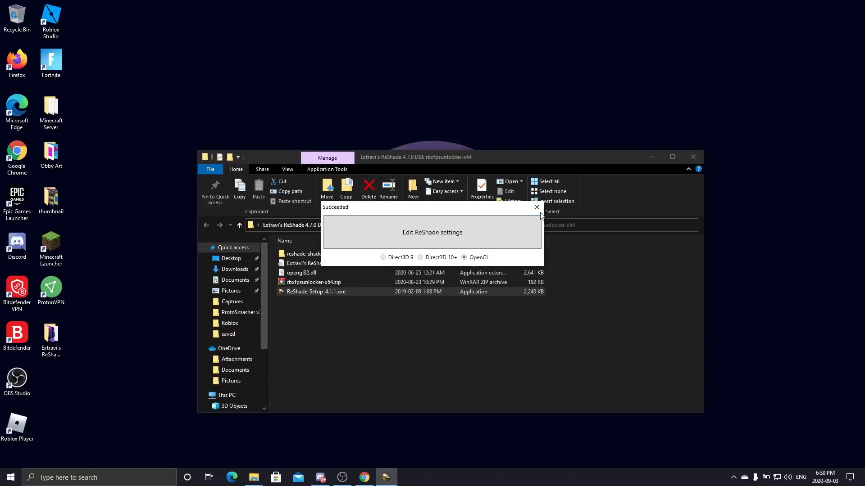
pyautogui.click(535, 207)
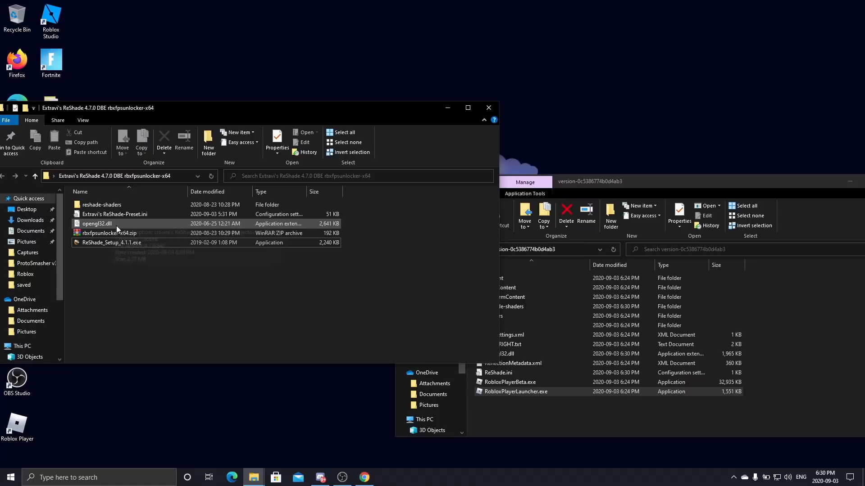
# Move reshade-shaders, Extravi's ReShade-Preset.ini and opengl32.dll into the version folder, replacing duplicates
pyautogui.click(102, 204)
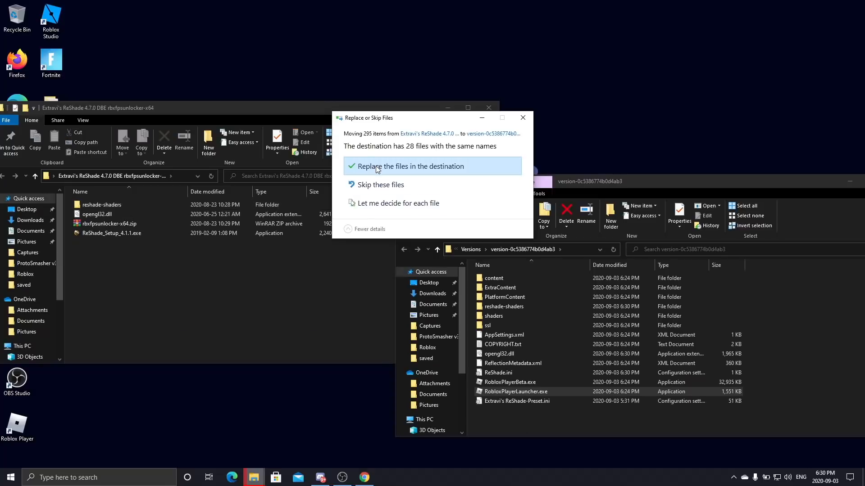
pyautogui.click(410, 166)
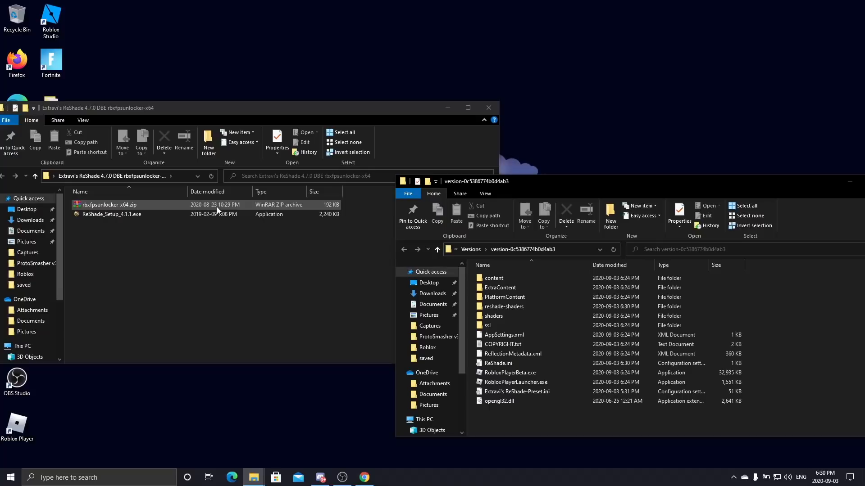
# Open rbxfpsunlocker-x64.zip and run rbxfpsunlocker-x64.exe from inside it
pyautogui.doubleClick(109, 205)
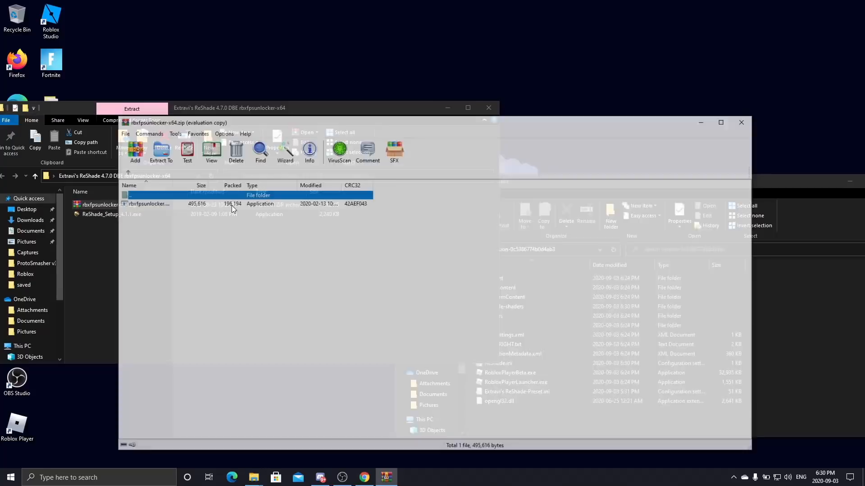
pyautogui.doubleClick(146, 203)
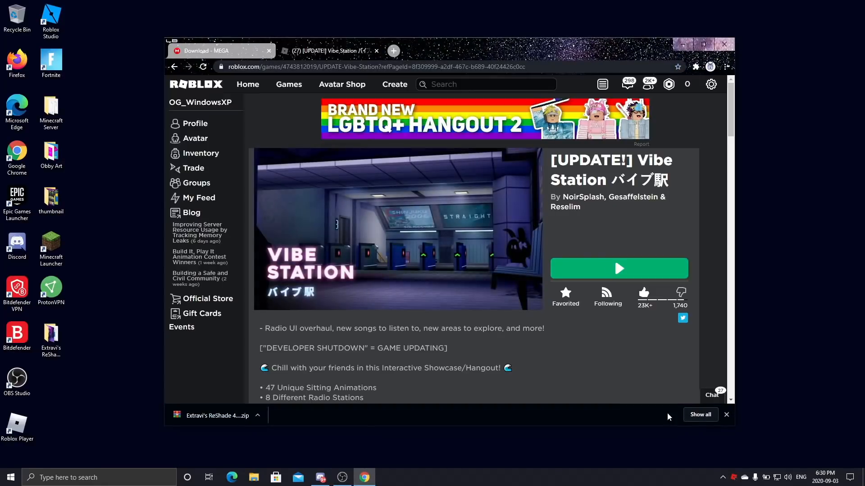
# Start joining the [UPDATE!] Vibe Station game from its Roblox page
pyautogui.click(618, 269)
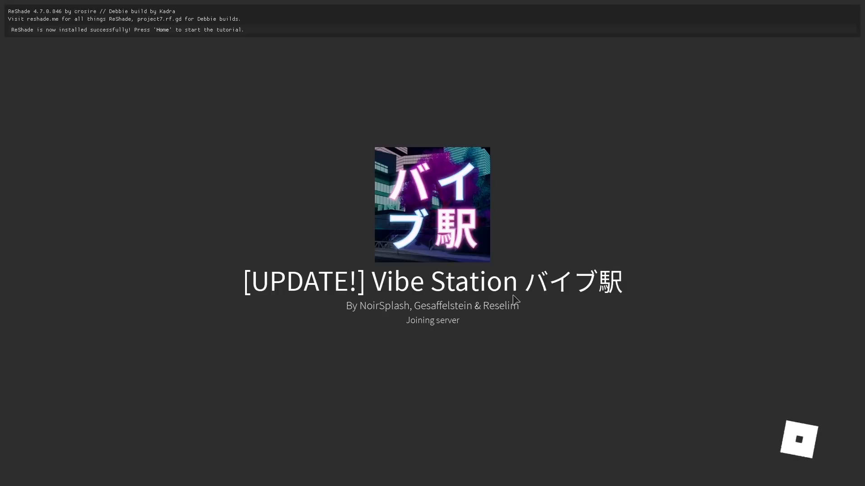
pyautogui.moveTo(475, 278)
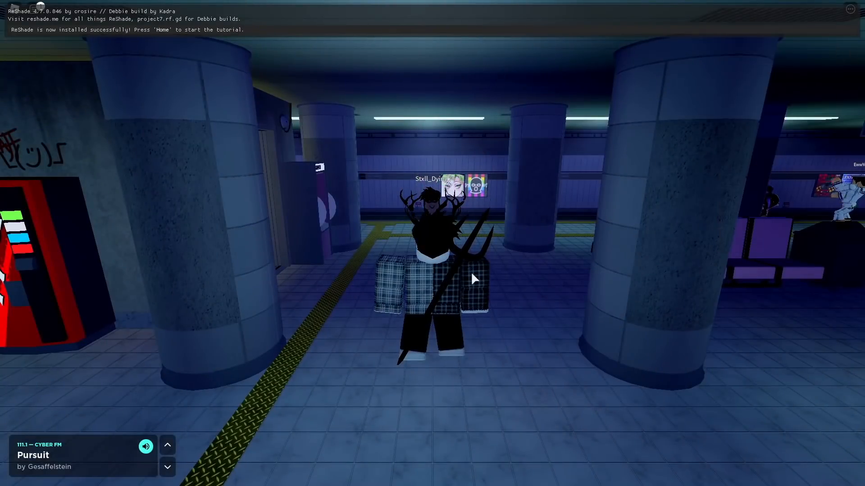
# Bring up the ReShade overlay in-game with the Home key once the server loads
pyautogui.press('Home')
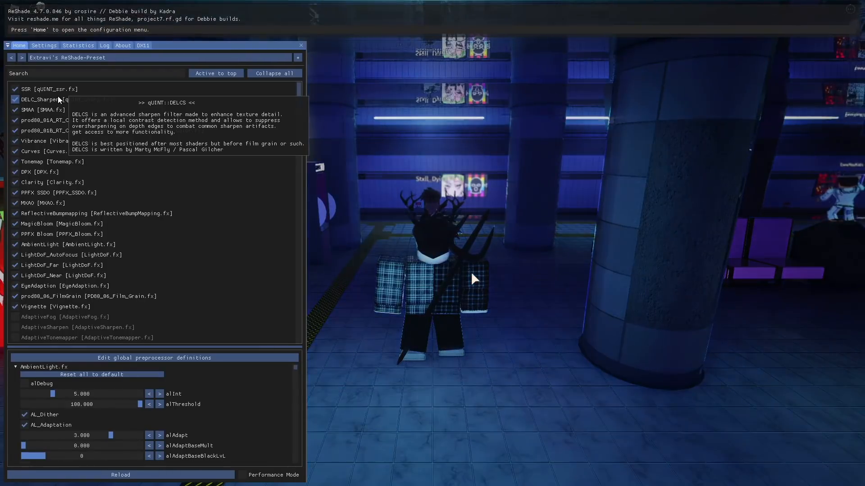
# Show the ReShade Settings page with overlay key, shader paths and screenshot options
pyautogui.click(43, 45)
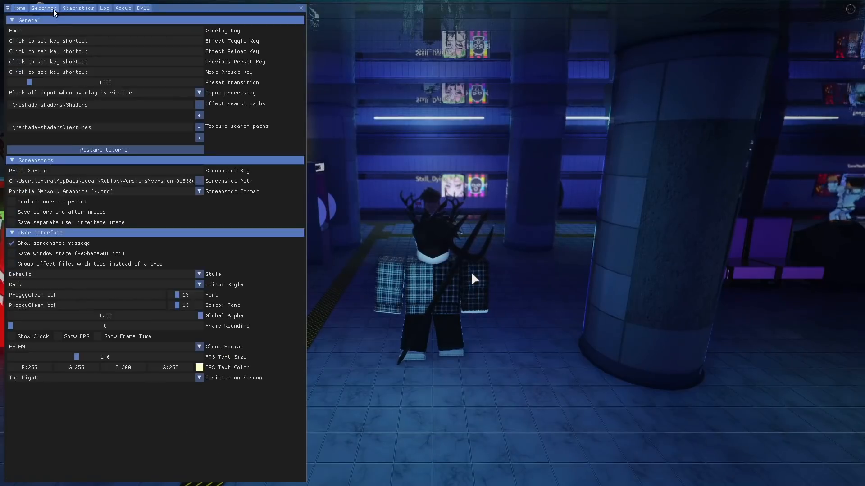